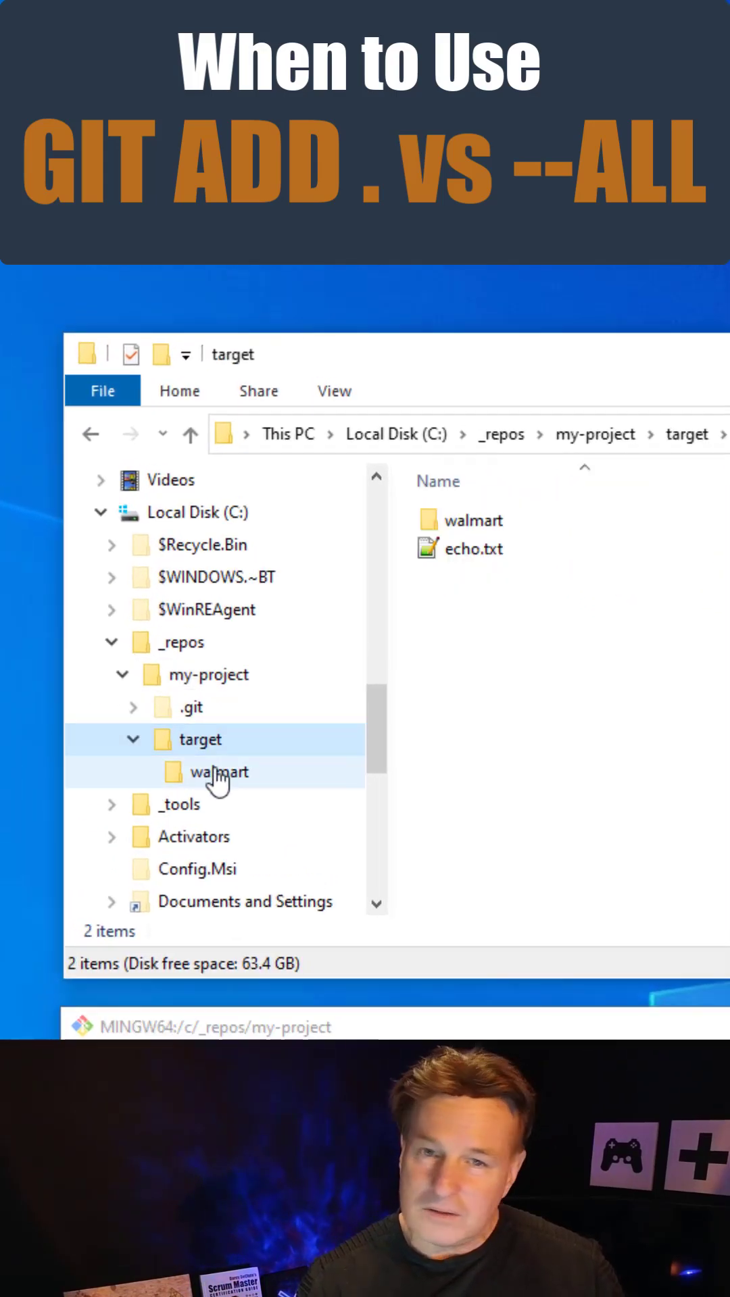
Step: Launch Git Bash in the my-project target folder containing walmart and echo.txt
click(473, 519)
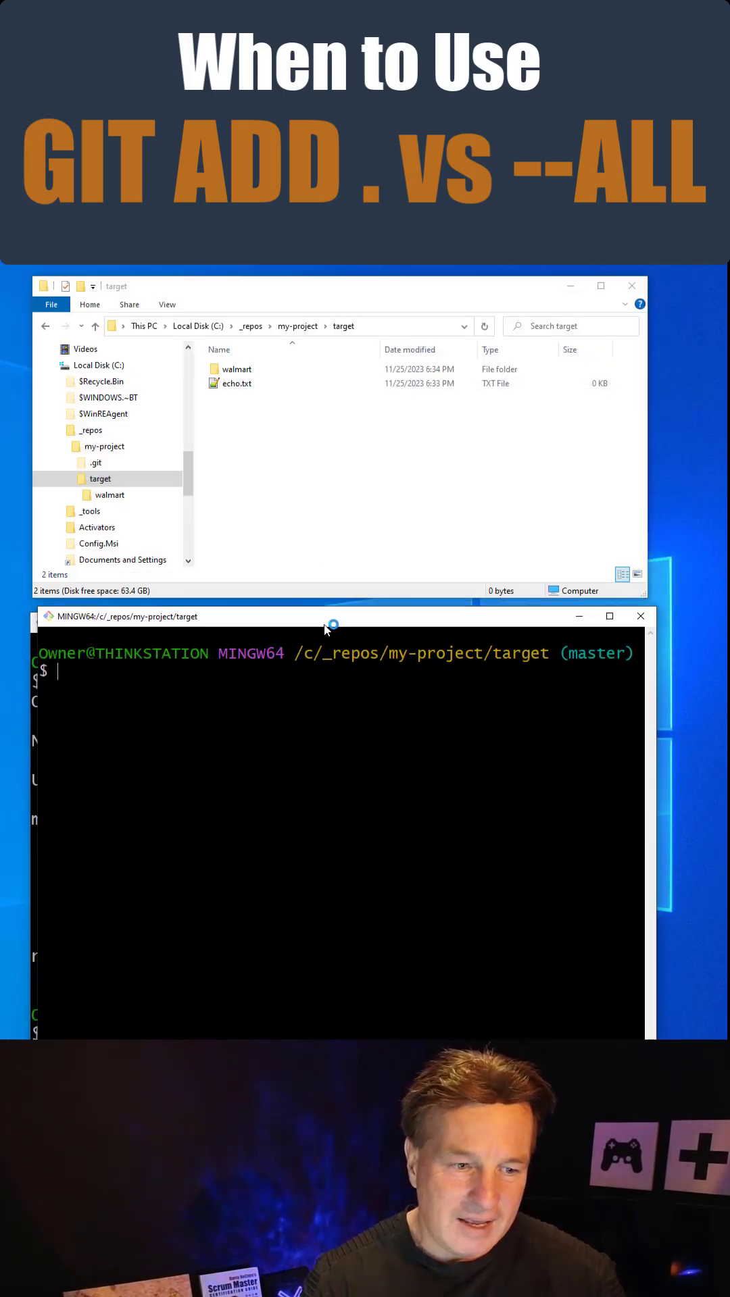
text(git add)
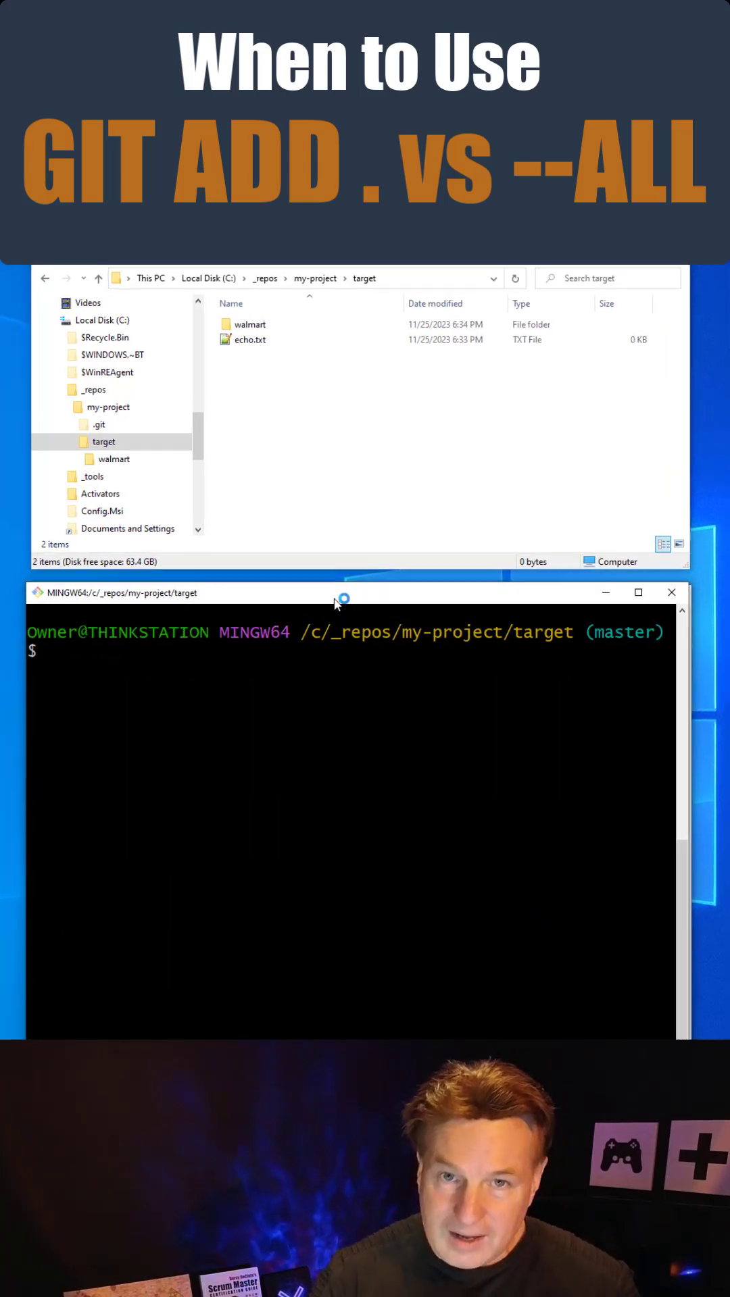
Step: Run git add --all to stage everything, then begin entering git status
text(git add)
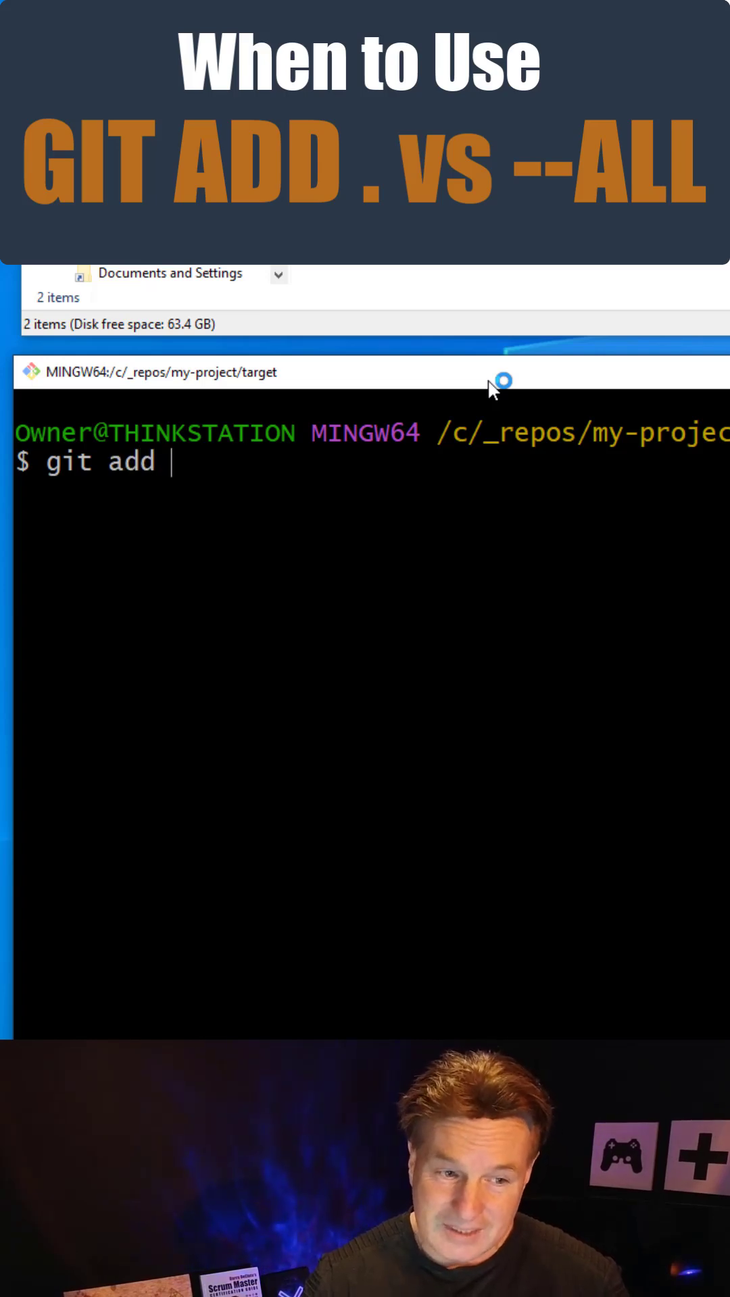
text(--all)
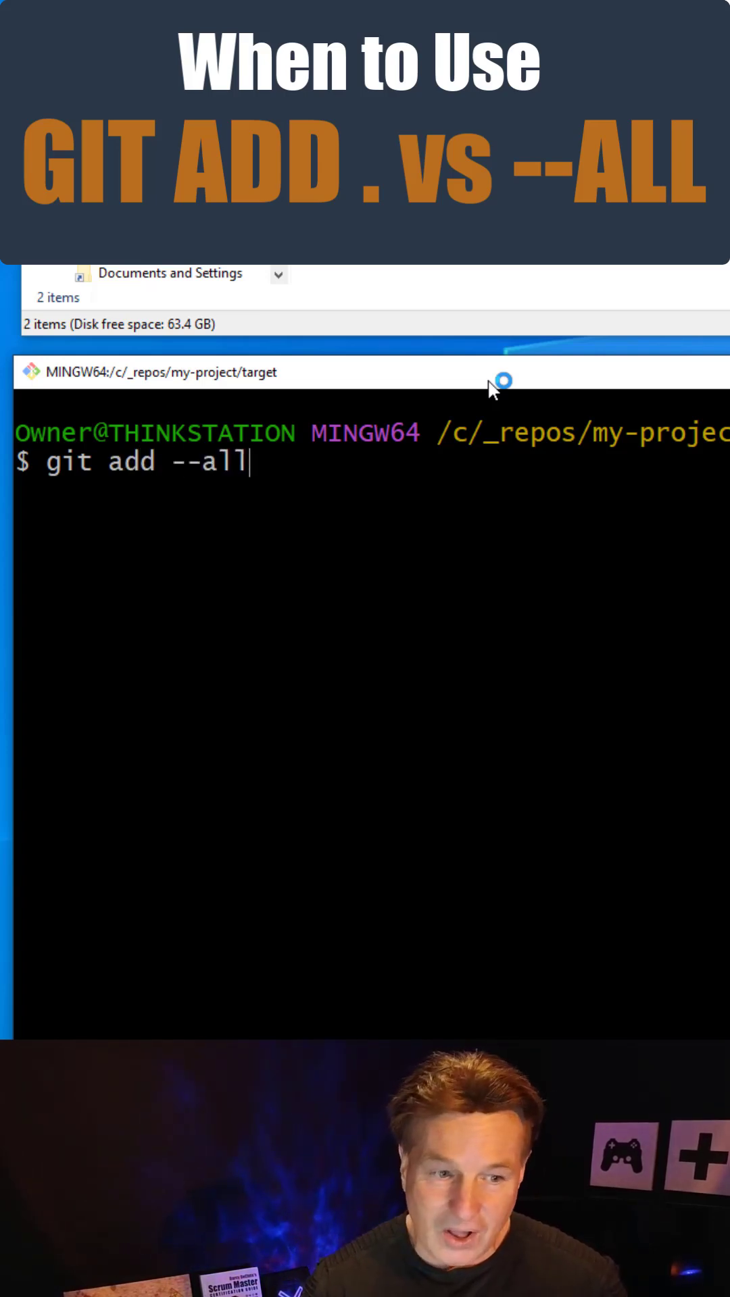
text(git sta)
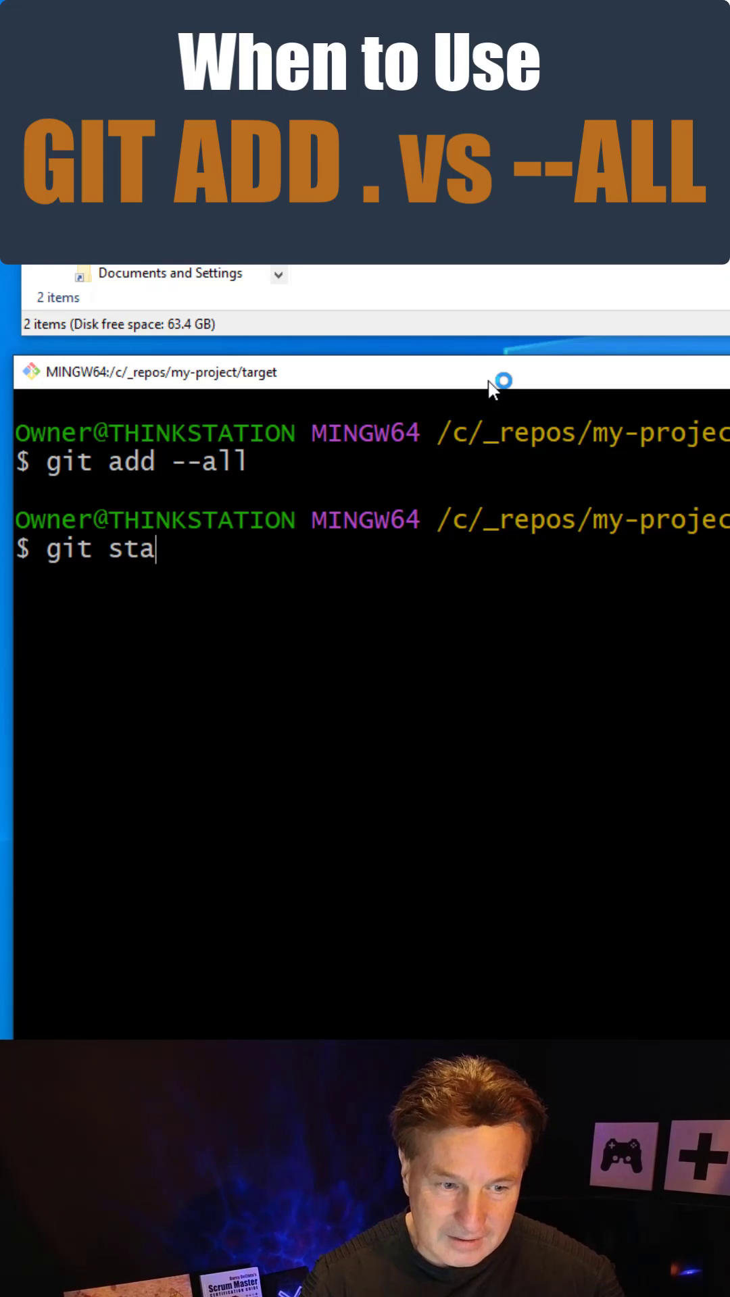